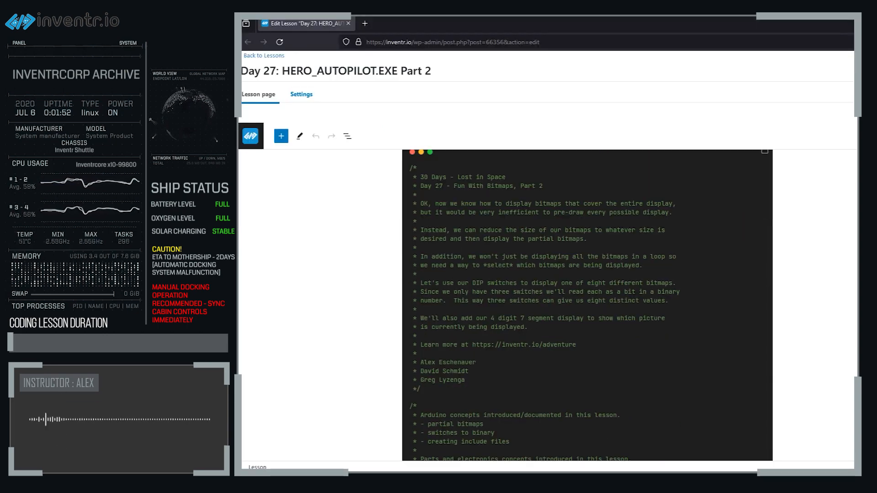
Scroll through the main sketch code, then start a New Tab from the tab bar's '...' menu.
{"action": "scroll", "scroll_direction": "down", "scroll_amount": 3}
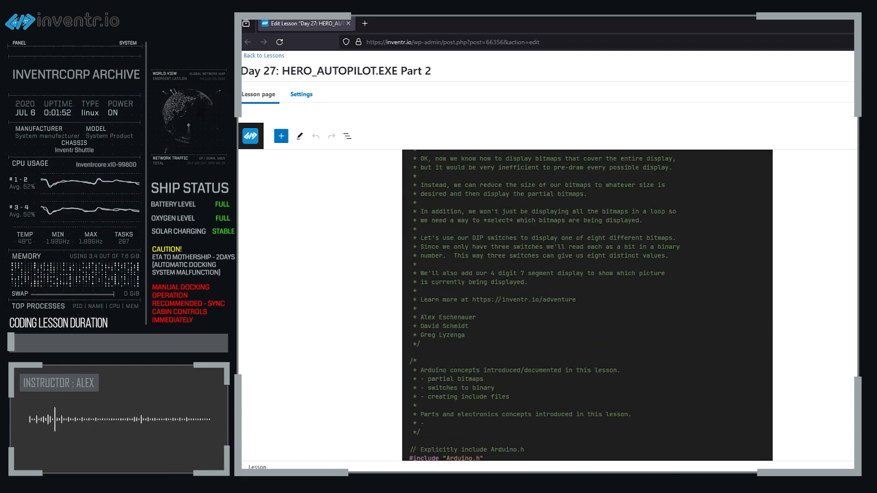
{"action": "scroll", "scroll_direction": "down", "scroll_amount": 3}
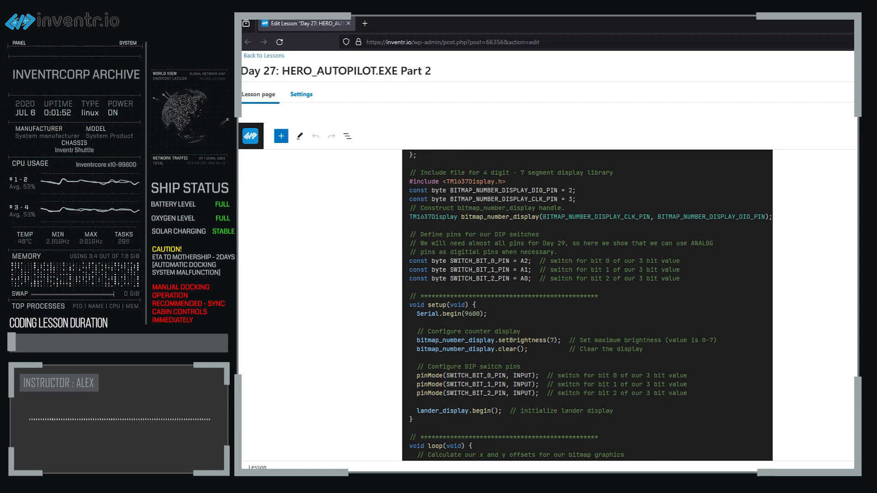
{"action": "scroll", "scroll_direction": "down", "scroll_amount": 3}
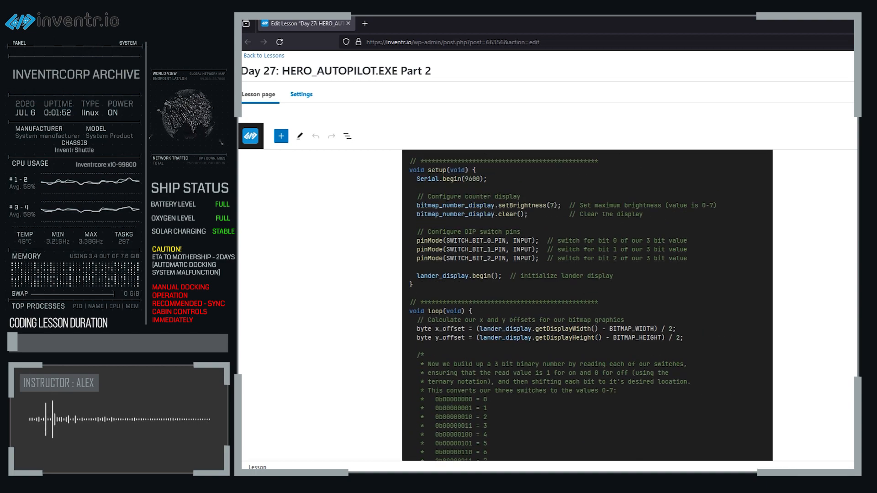
{"action": "scroll", "scroll_direction": "down", "scroll_amount": 3}
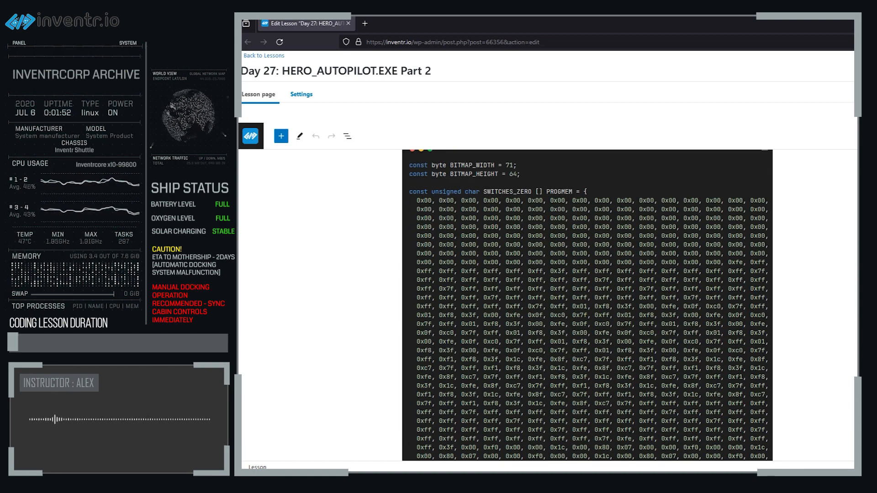
{"action": "scroll", "scroll_direction": "down", "scroll_amount": 3}
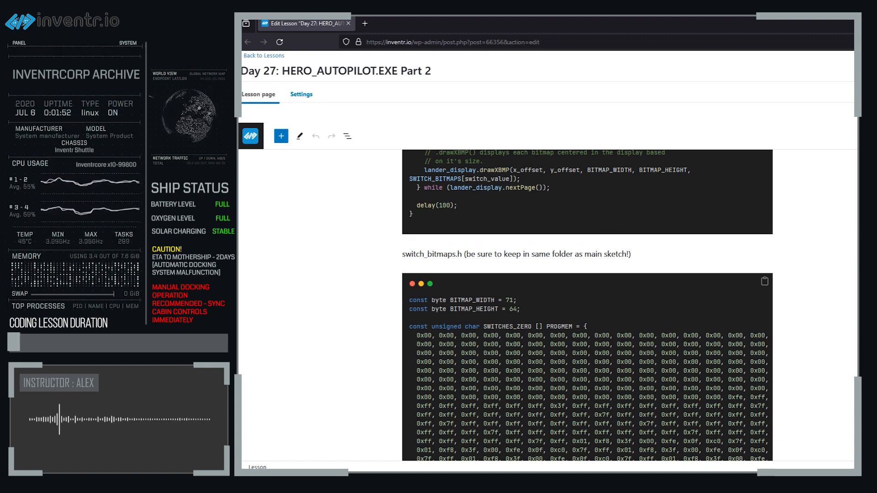
{"action": "scroll", "scroll_direction": "down", "scroll_amount": 3}
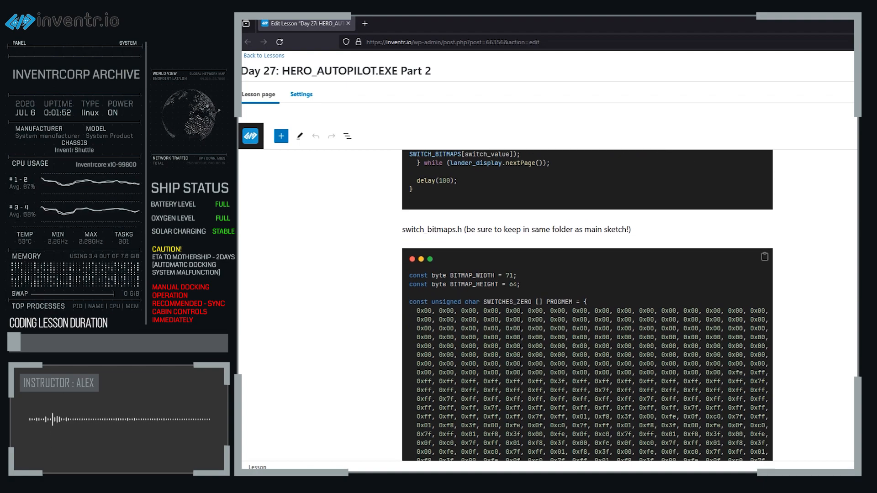
{"action": "scroll", "scroll_direction": "down", "scroll_amount": 3}
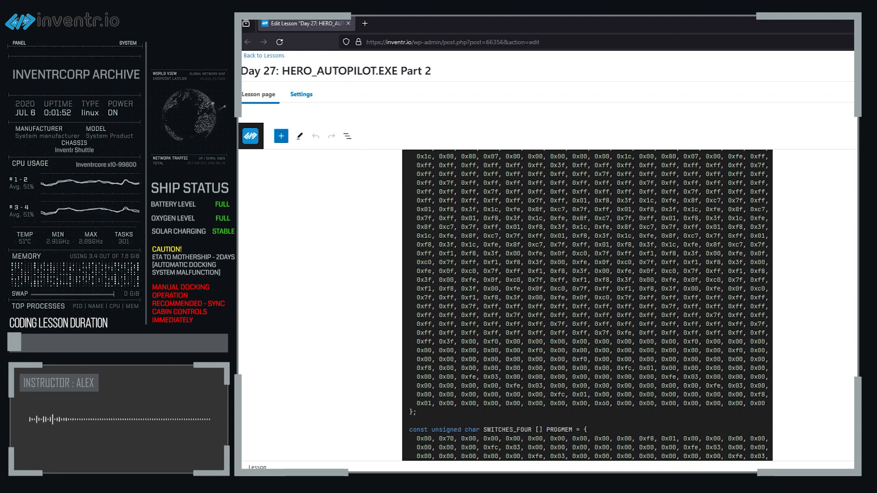
{"action": "scroll", "scroll_direction": "down", "scroll_amount": 3}
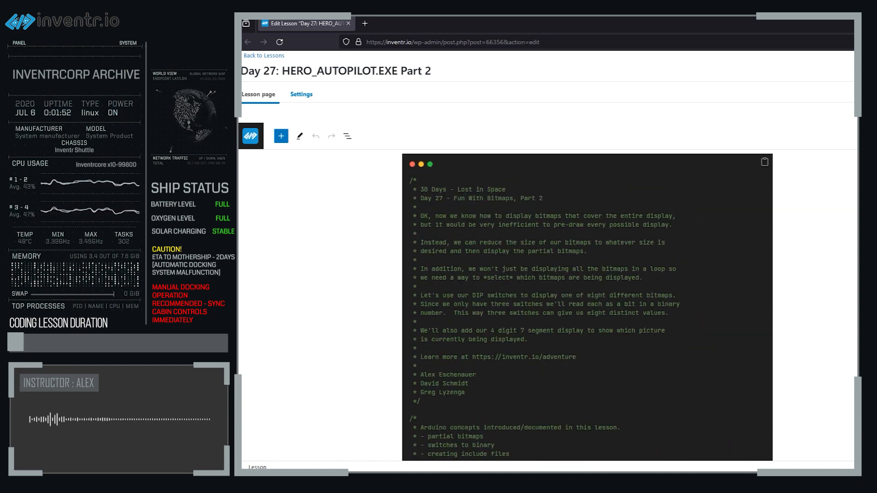
{"action": "scroll", "scroll_direction": "down", "scroll_amount": 3}
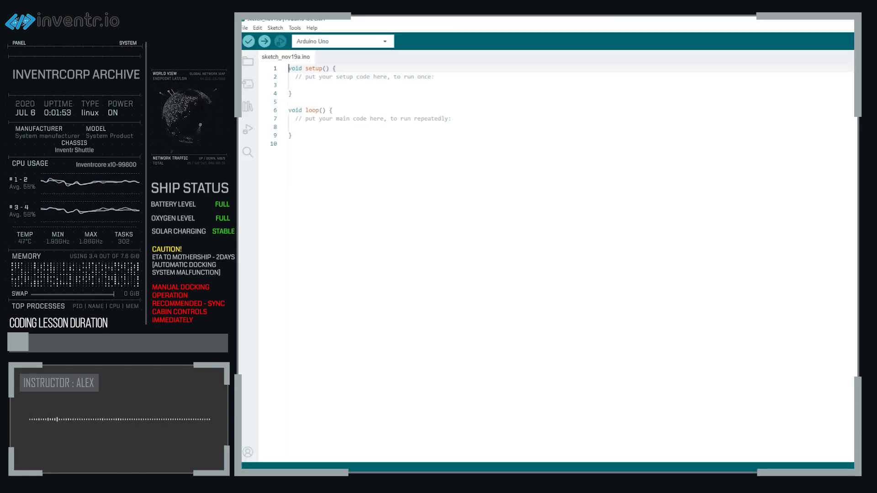
{"action": "scroll", "scroll_direction": "down", "scroll_amount": 3}
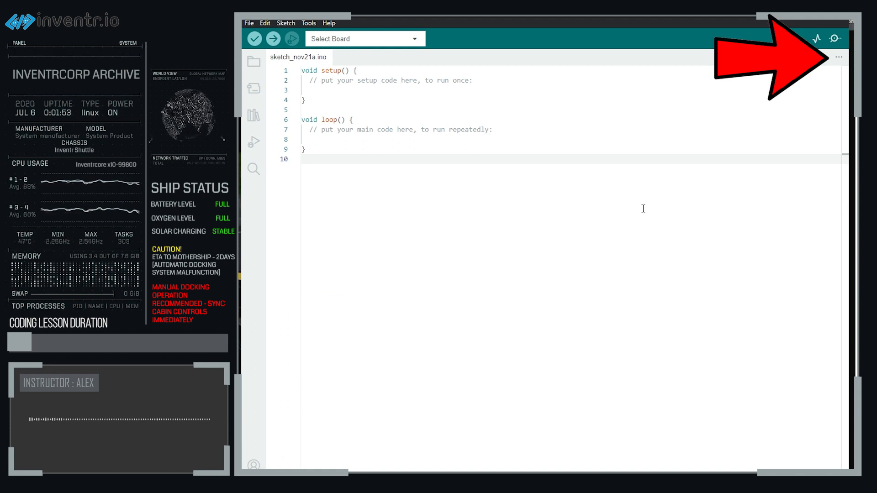
{"action": "left_click", "coordinate": [838, 56]}
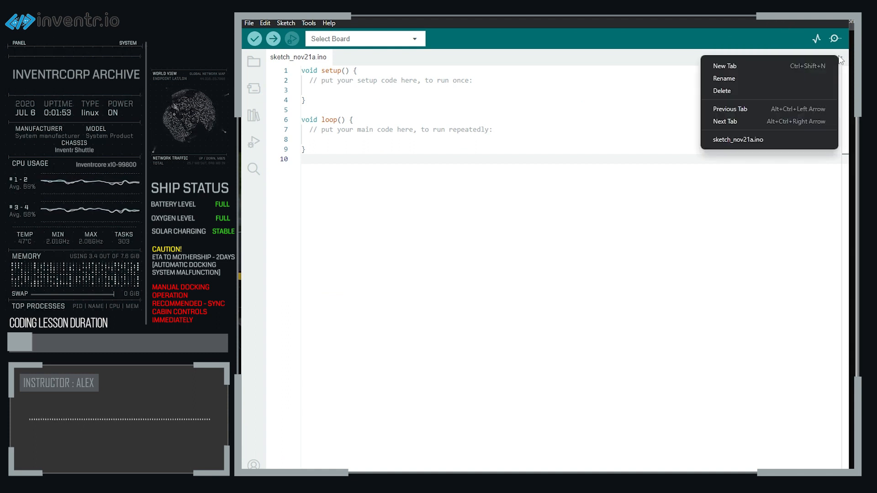
{"action": "left_click", "coordinate": [725, 65]}
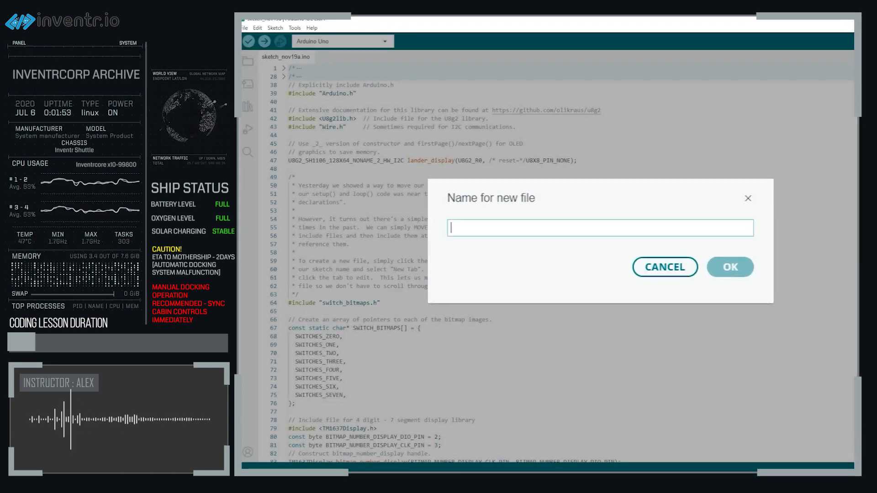
Name the new file switch_bitmaps.h and confirm it.
{"action": "type", "text": "switch_"}
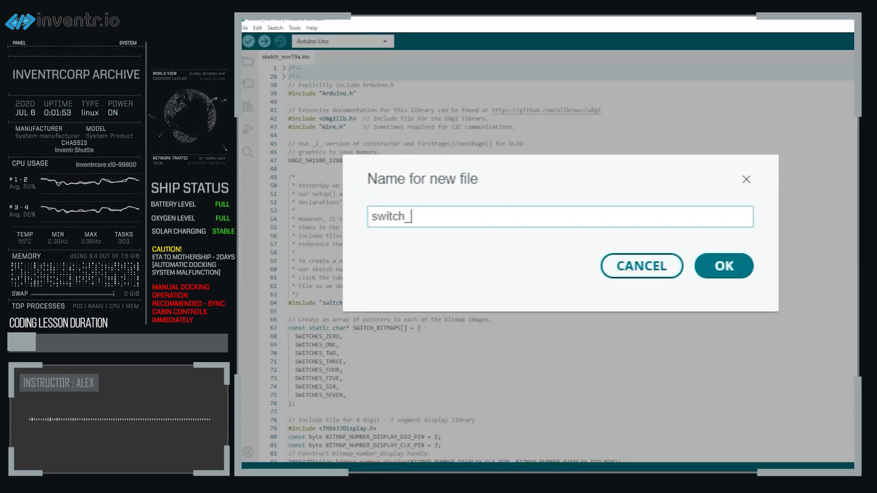
{"action": "type", "text": "bitmaps"}
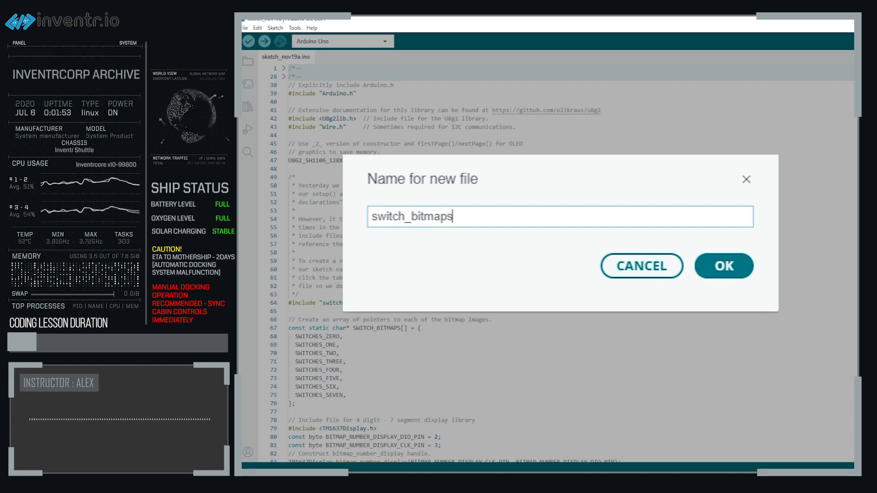
{"action": "type", "text": ".h"}
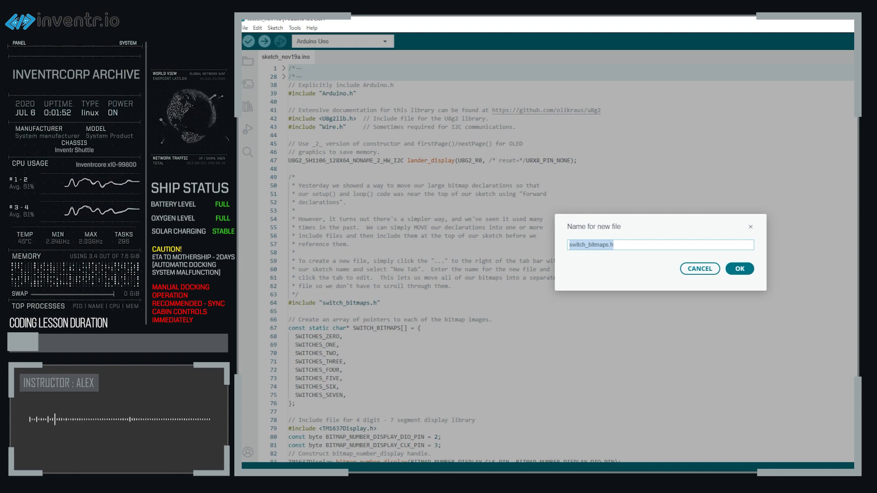
{"action": "left_click", "coordinate": [738, 268]}
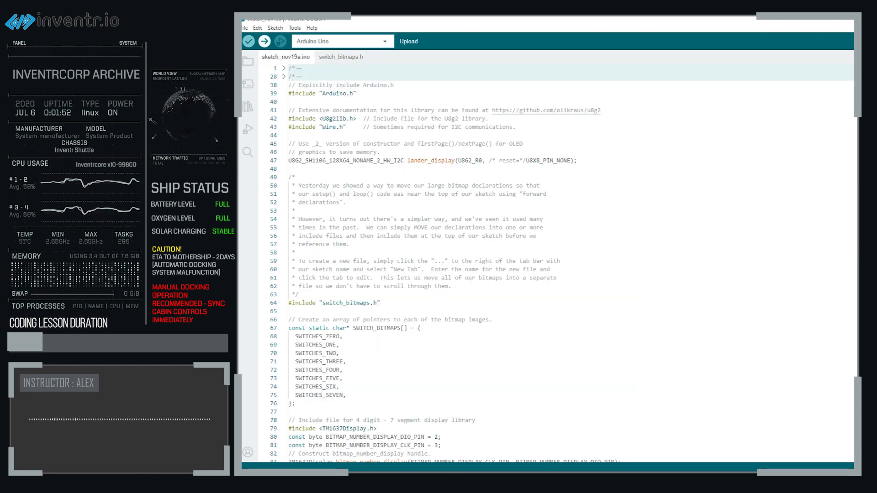
Verify the sketch so it compiles cleanly at 14012 bytes (43%) of program storage.
{"action": "left_click", "coordinate": [248, 41]}
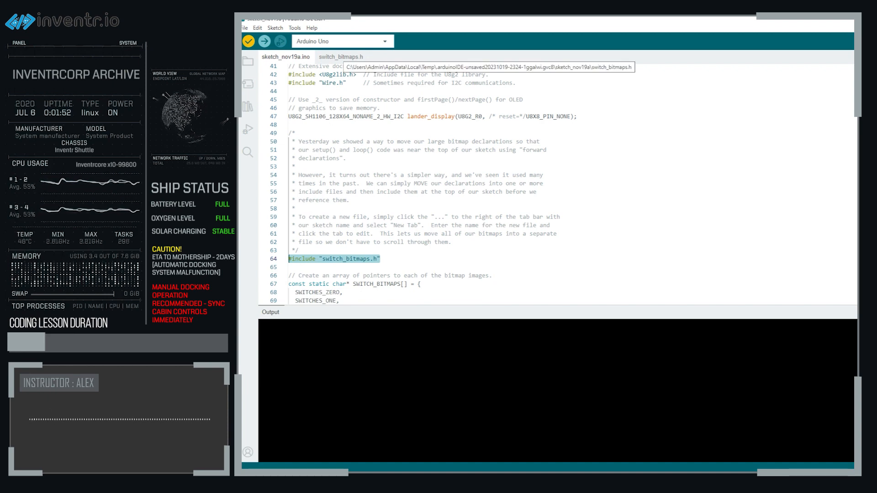
{"action": "left_click", "coordinate": [248, 41]}
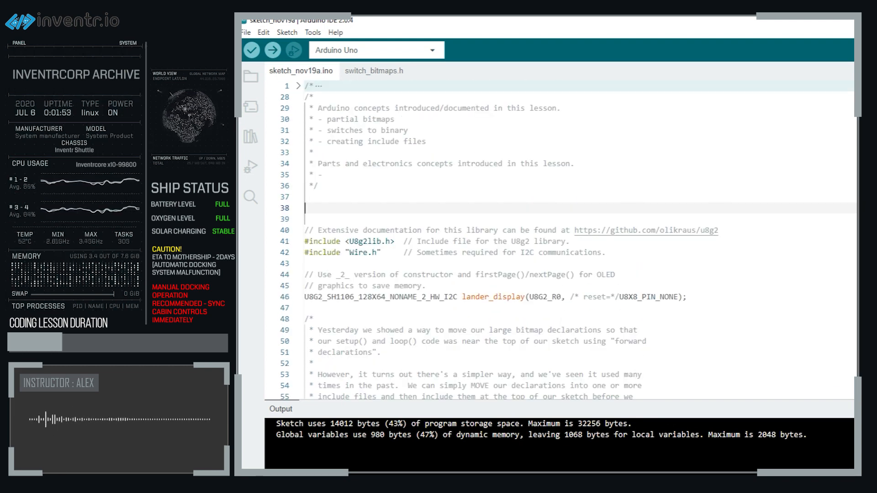
Switch to switch_bitmaps.h showing the SWITCHES_ZERO and SWITCHES_ONE bitmap arrays.
{"action": "scroll", "scroll_direction": "down", "scroll_amount": 3}
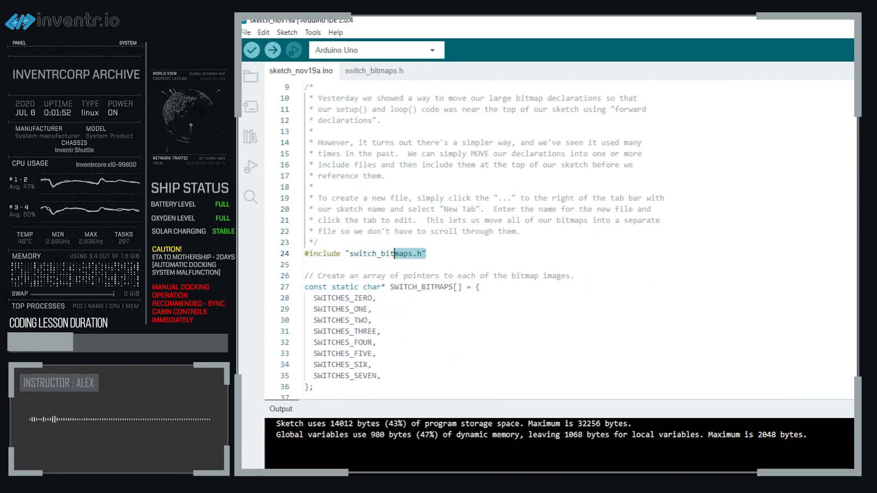
{"action": "left_click", "coordinate": [374, 70]}
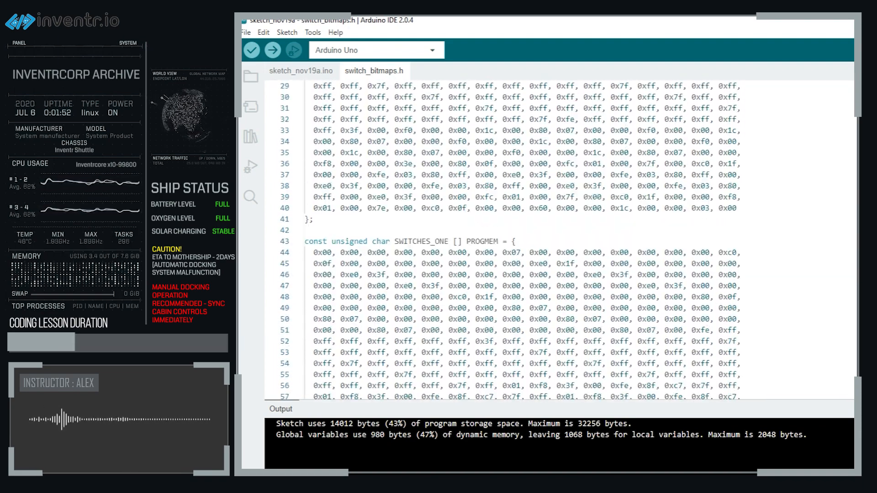
Back in sketch_nov19a.ino, select the Wire.h include line and scroll to the SWITCH_BITMAPS array.
{"action": "left_click", "coordinate": [300, 71]}
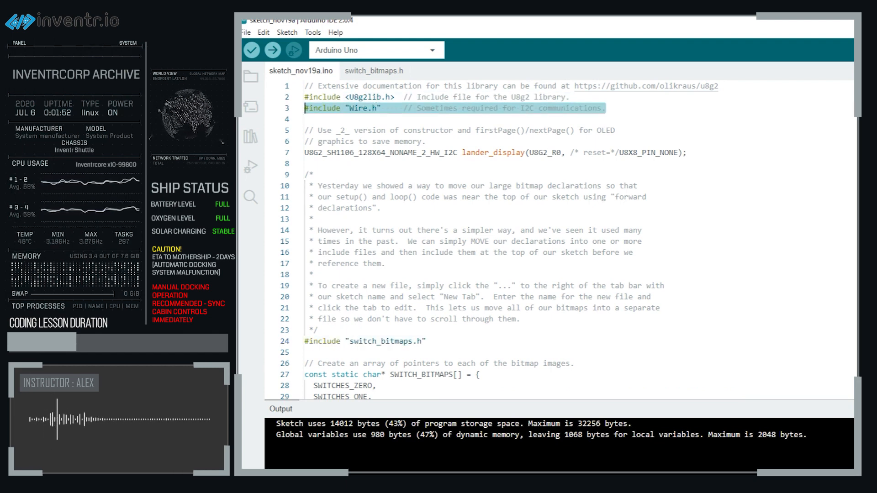
{"action": "left_click", "coordinate": [360, 107]}
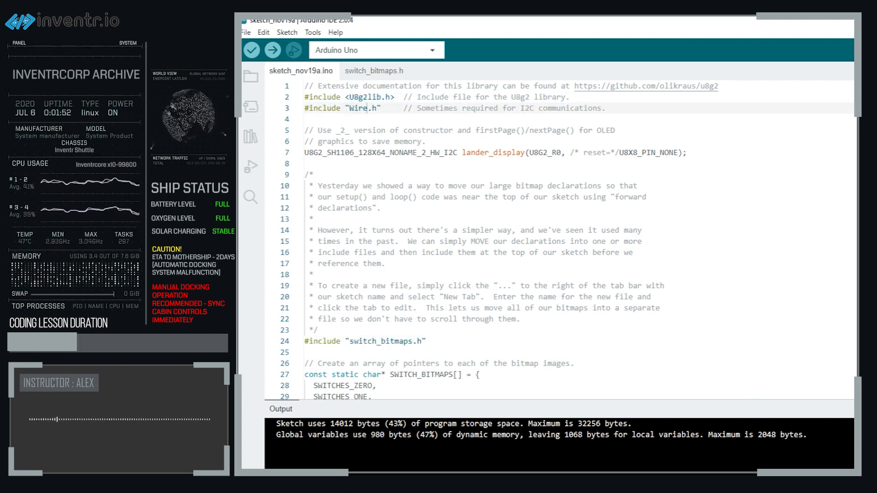
{"action": "triple_click", "coordinate": [392, 108]}
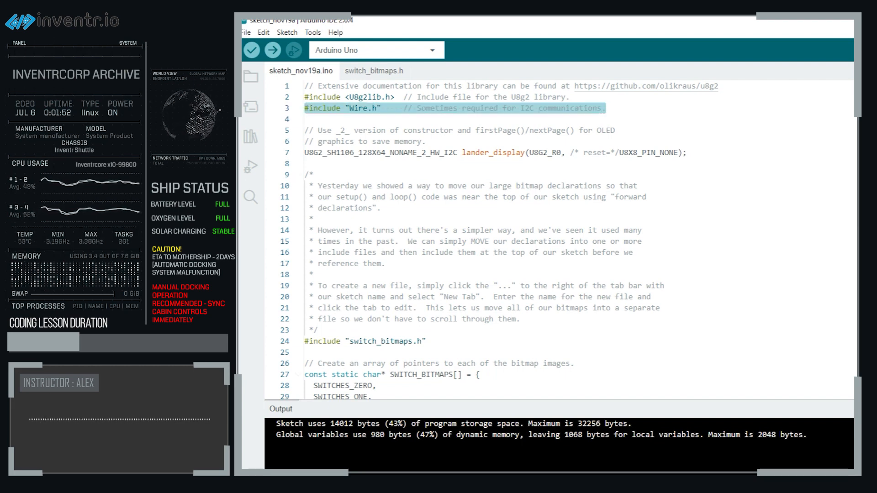
{"action": "scroll", "scroll_direction": "down", "scroll_amount": 3}
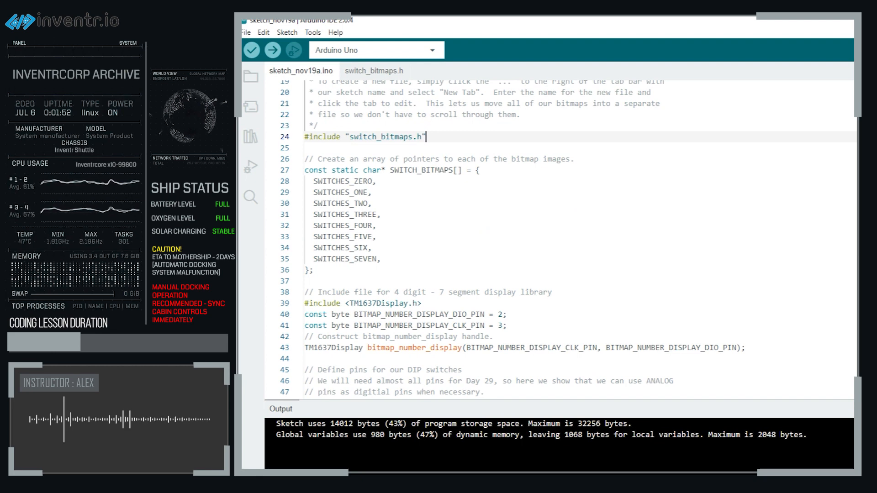
Glance through switch_bitmaps.h, then return to sketch_nov19a.ino at the DIP switch pin definitions.
{"action": "scroll", "scroll_direction": "down", "scroll_amount": 3}
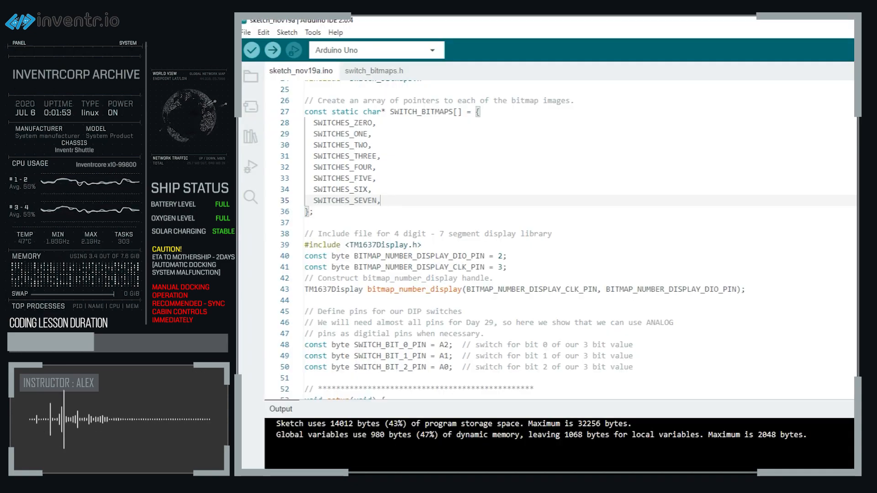
{"action": "left_click", "coordinate": [373, 71]}
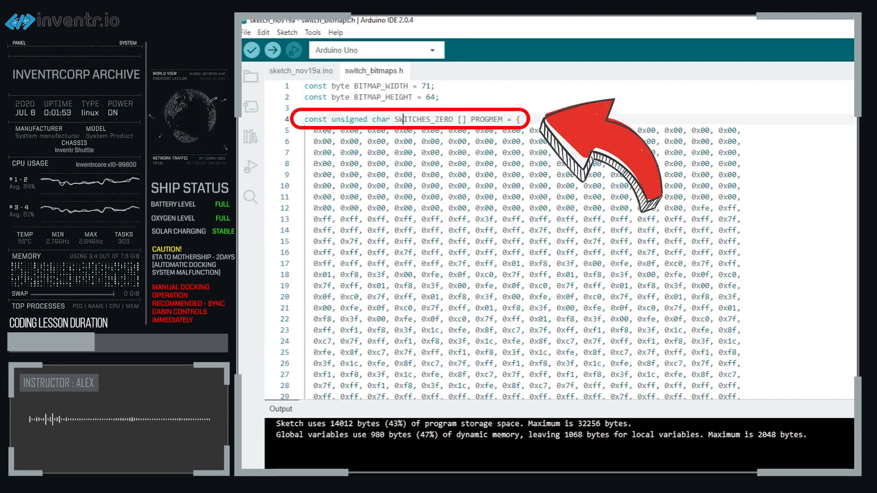
{"action": "scroll", "scroll_direction": "down", "scroll_amount": 3}
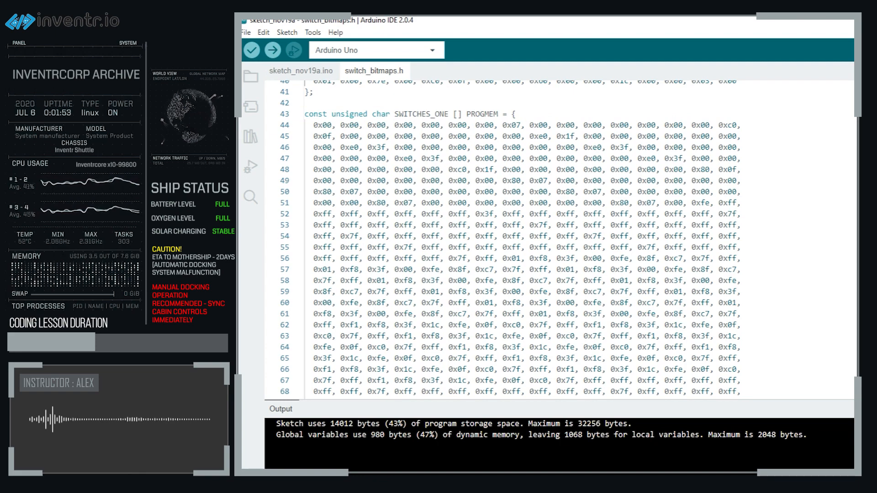
{"action": "left_click", "coordinate": [301, 70]}
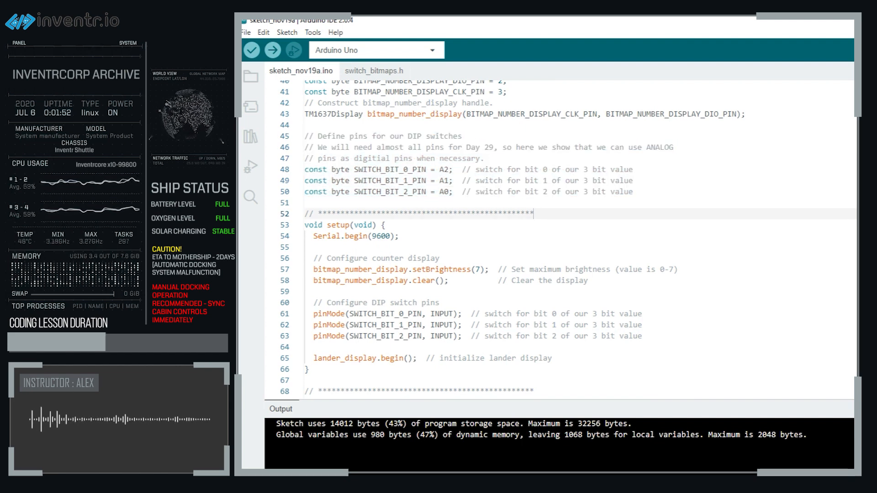
{"action": "left_click_drag", "start_coordinate": [305, 136], "coordinate": [632, 191]}
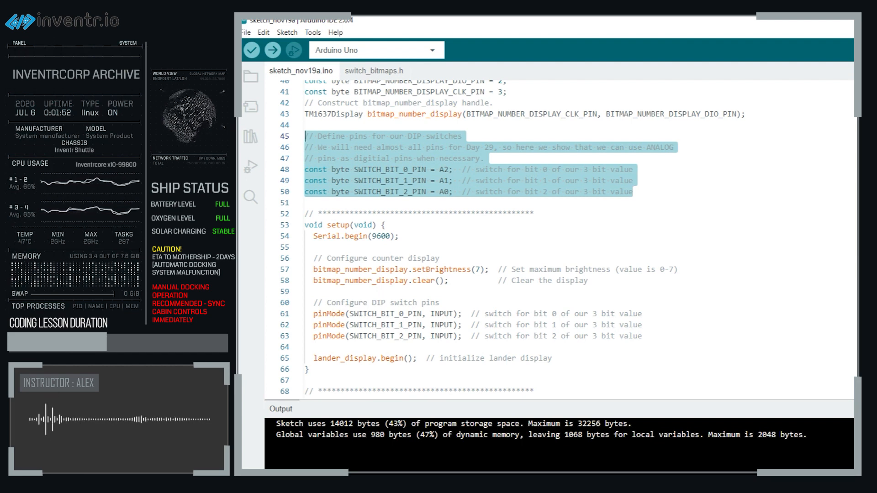
{"action": "left_click", "coordinate": [527, 169]}
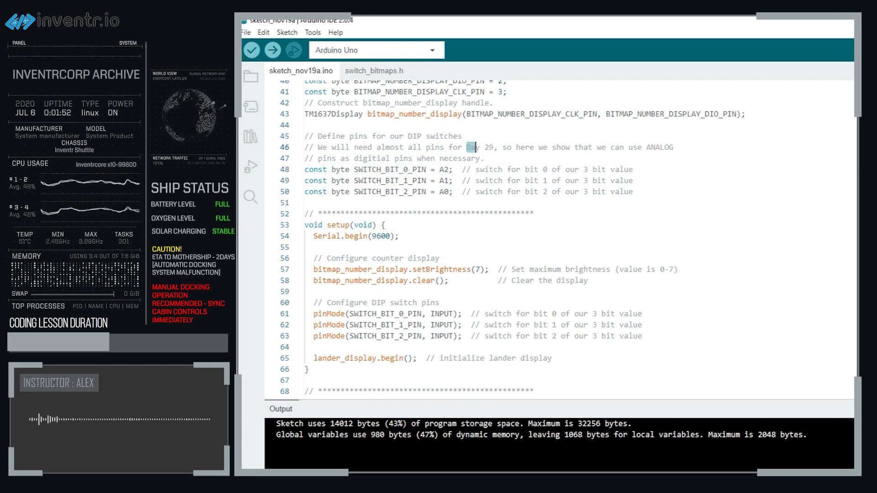
{"action": "left_click_drag", "start_coordinate": [466, 147], "coordinate": [483, 158]}
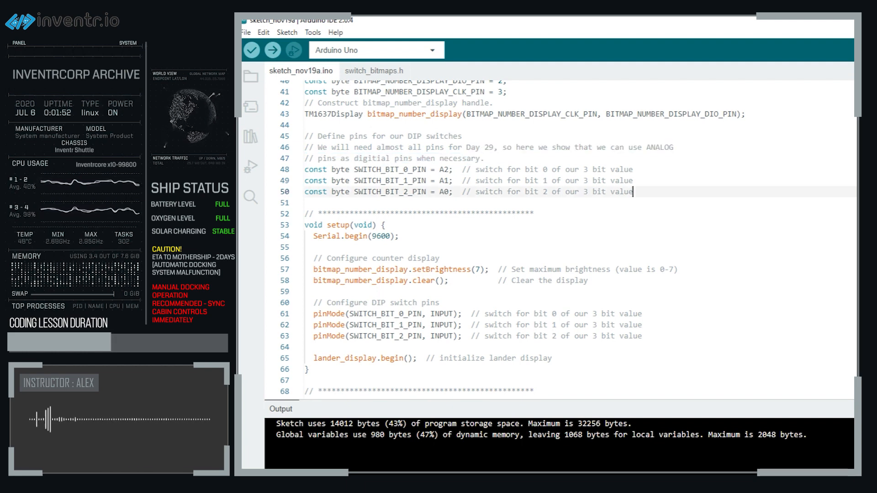
{"action": "left_click_drag", "start_coordinate": [305, 136], "coordinate": [632, 192]}
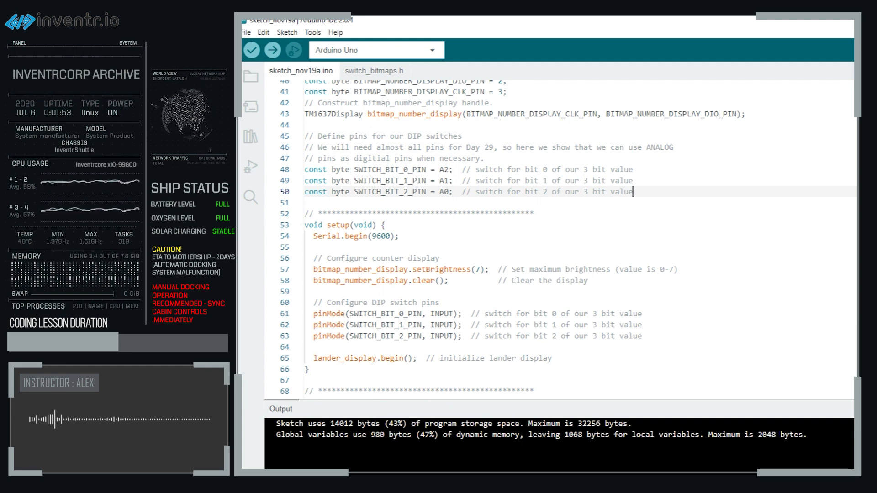
{"action": "left_click_drag", "start_coordinate": [632, 191], "coordinate": [305, 158]}
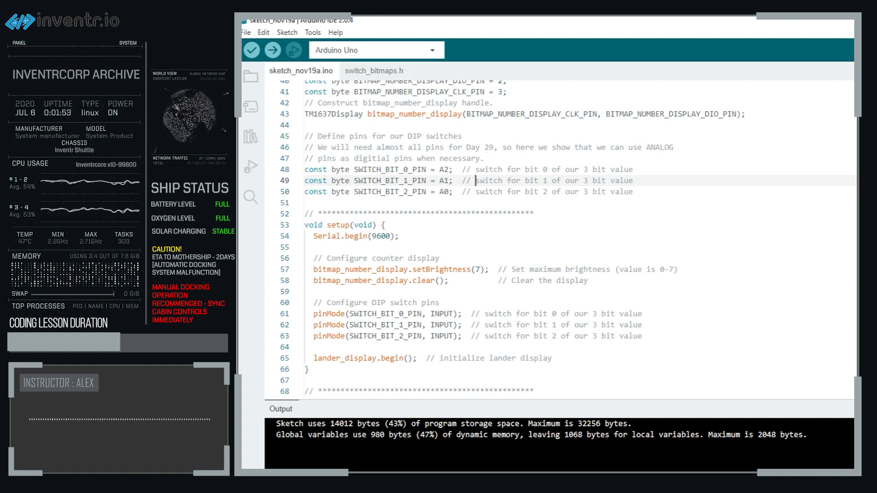
{"action": "left_click_drag", "start_coordinate": [305, 170], "coordinate": [634, 191]}
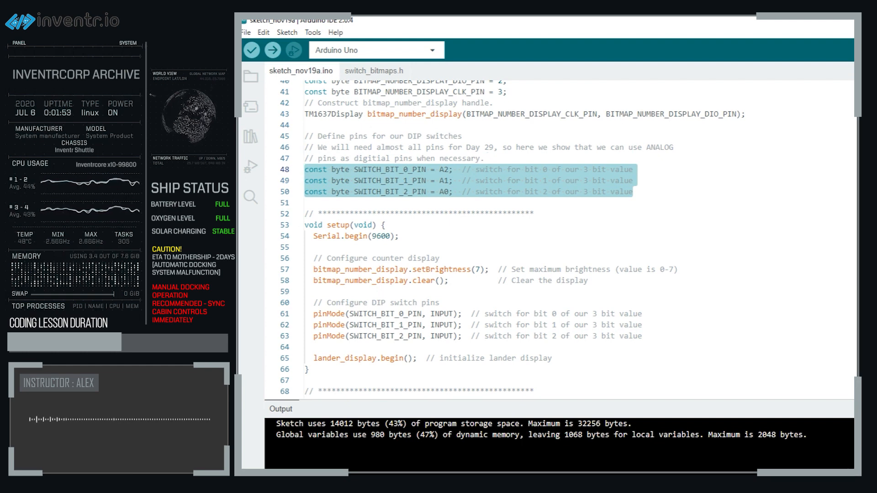
{"action": "left_click", "coordinate": [484, 158]}
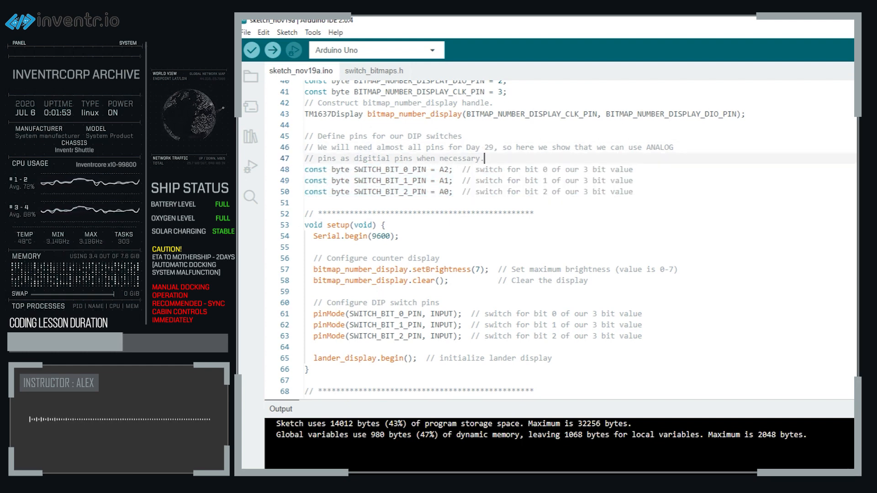
{"action": "scroll", "scroll_direction": "down", "scroll_amount": 3}
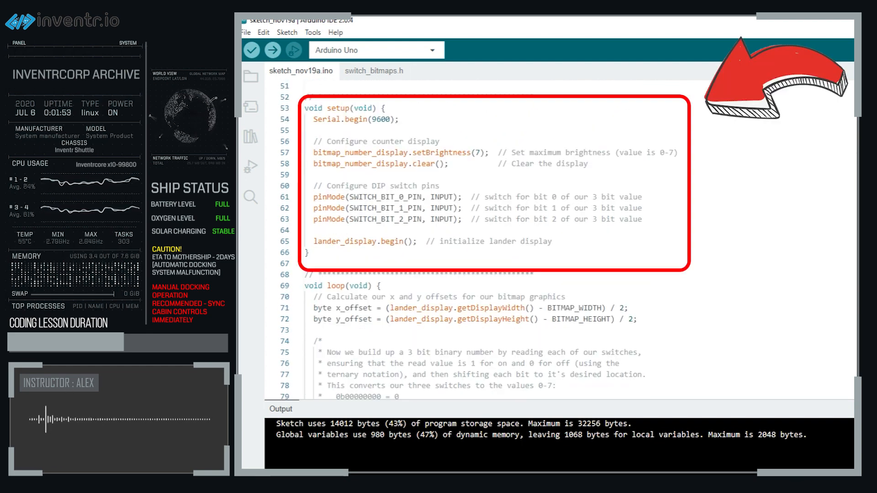
{"action": "left_click_drag", "start_coordinate": [313, 118], "coordinate": [440, 140]}
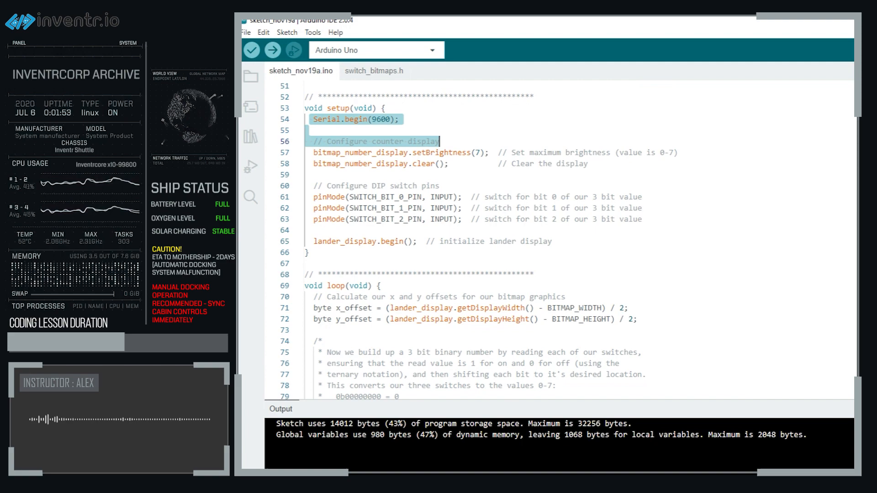
{"action": "scroll", "scroll_direction": "down", "scroll_amount": 3}
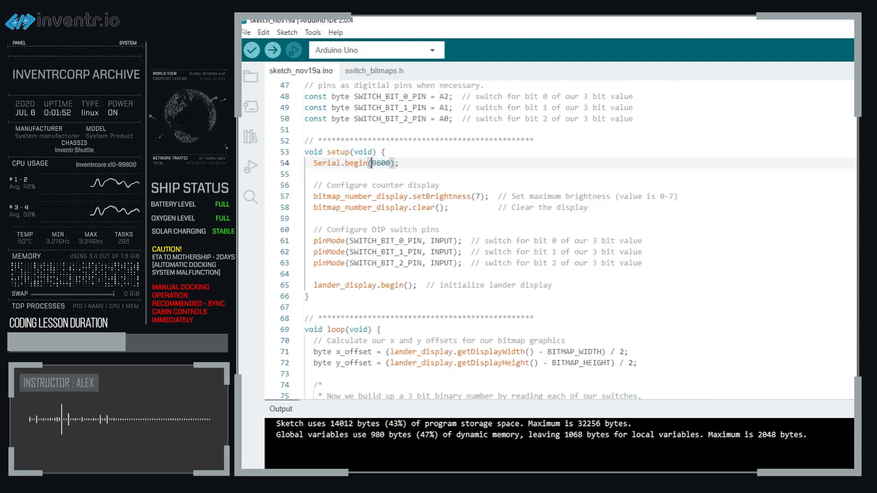
{"action": "scroll", "scroll_direction": "down", "scroll_amount": 3}
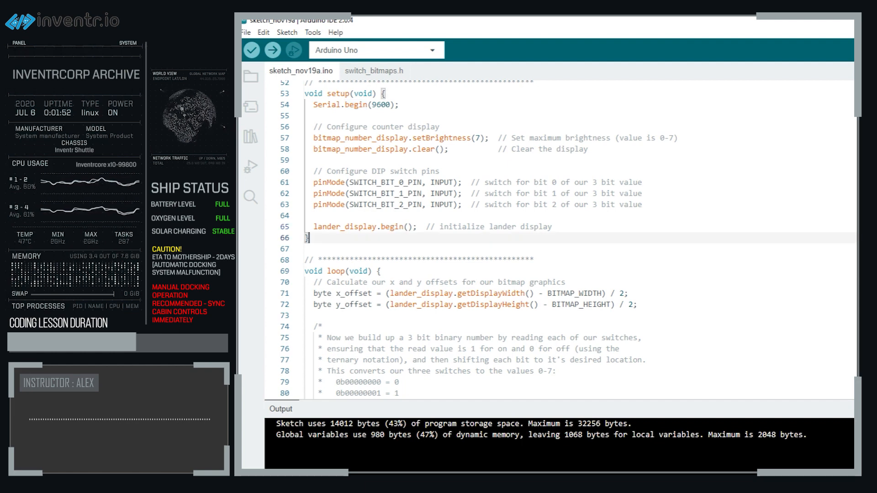
{"action": "scroll", "scroll_direction": "down", "scroll_amount": 3}
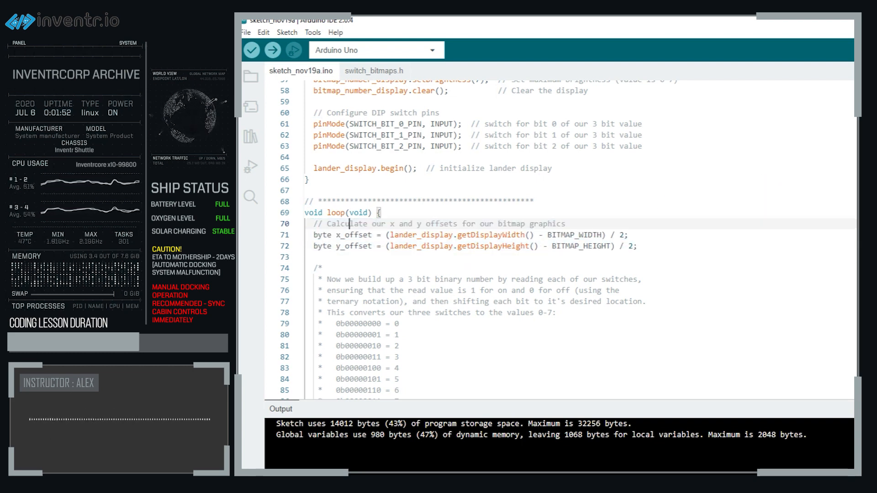
{"action": "mouse_move", "coordinate": [337, 235]}
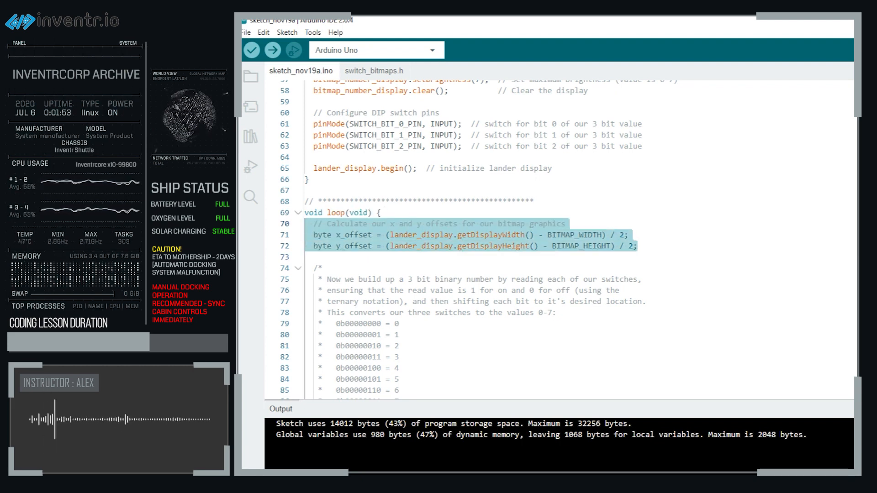
{"action": "mouse_move", "coordinate": [346, 235]}
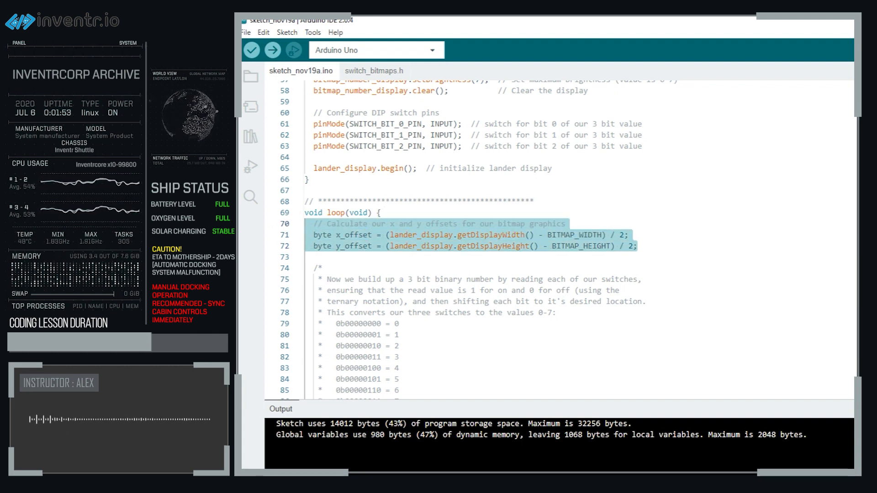
{"action": "scroll", "scroll_direction": "down", "scroll_amount": 3}
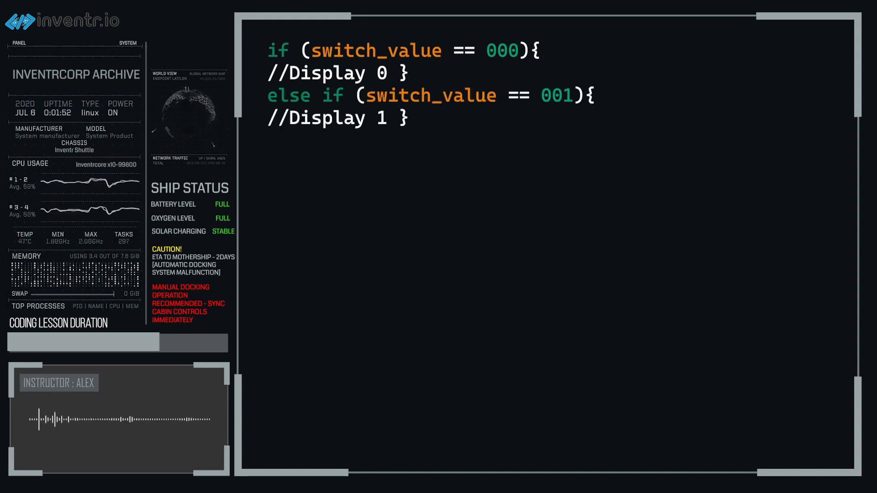
Add the 'else if (switch_value == 010){' branch to the slide's if chain.
{"action": "type", "text": "else if (switch_value == 010){"}
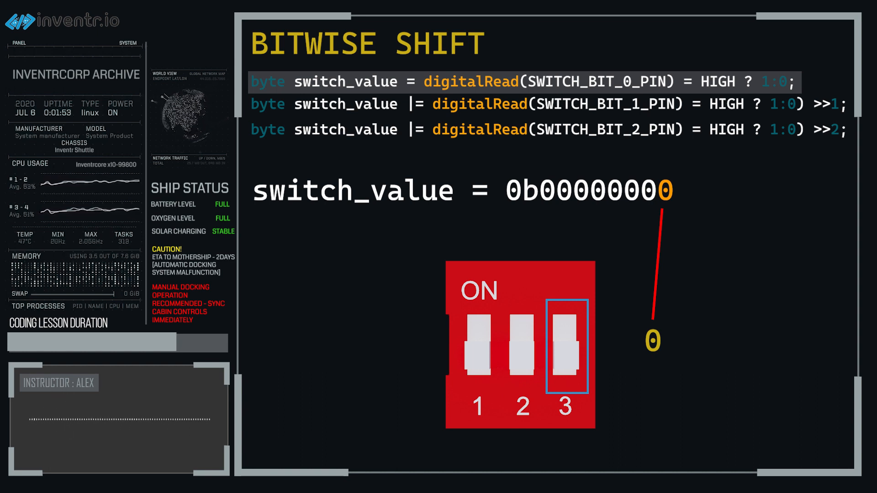
{"action": "mouse_move", "coordinate": [133, 46]}
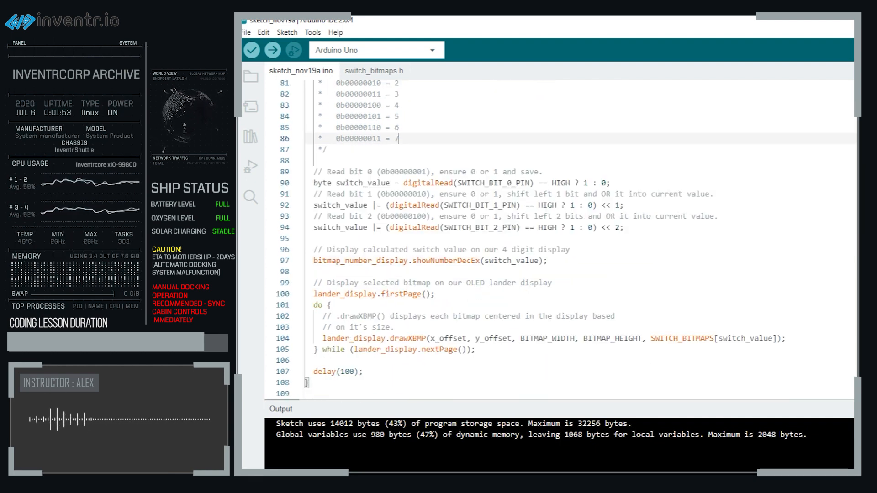
{"action": "mouse_move", "coordinate": [361, 260]}
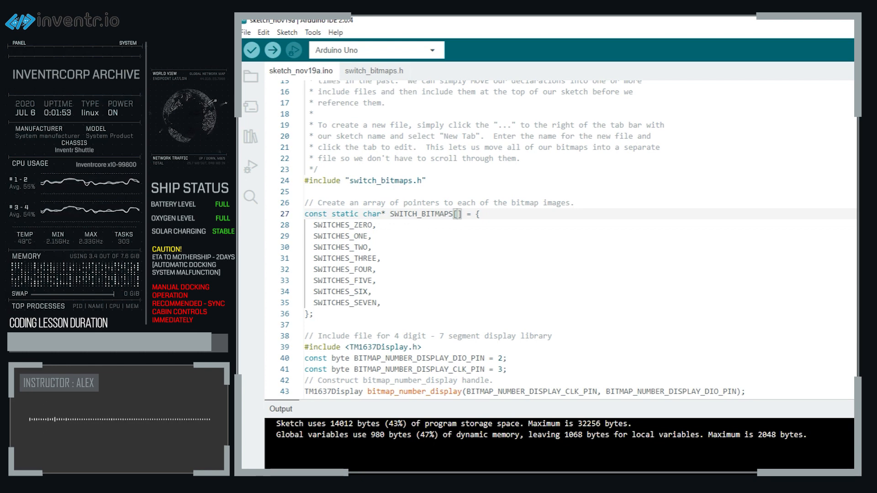
Select a word in the loop's bitmap drawing code near SWITCH_BITMAPS[switch_value].
{"action": "double_click", "coordinate": [344, 270]}
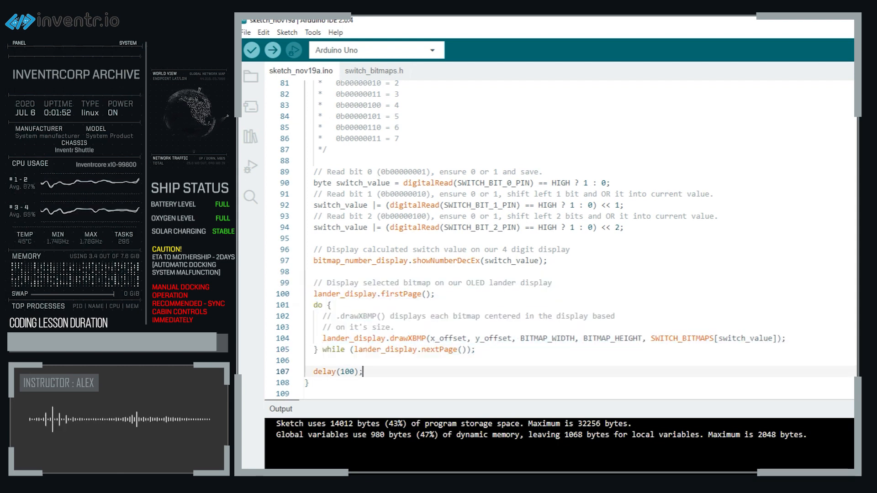
Glance at switch_bitmaps.h, then highlight the drawXBMP comment and drawing call lines in the loop.
{"action": "left_click", "coordinate": [373, 70]}
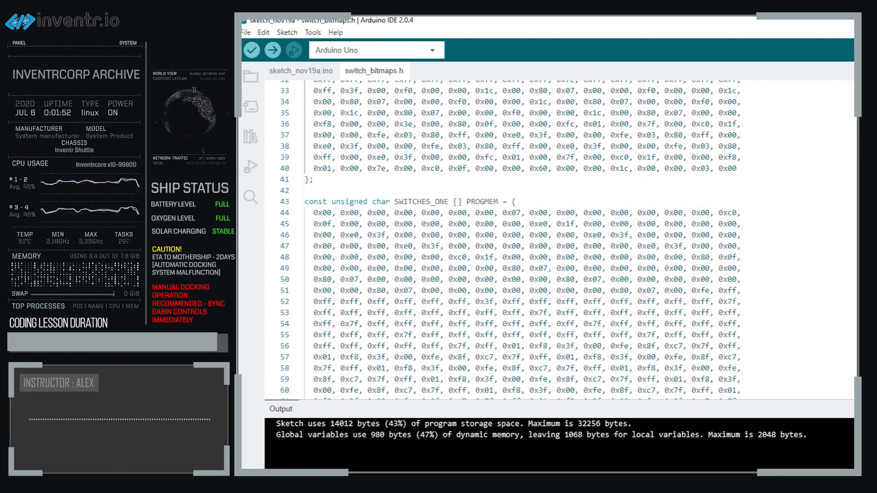
{"action": "left_click", "coordinate": [301, 71]}
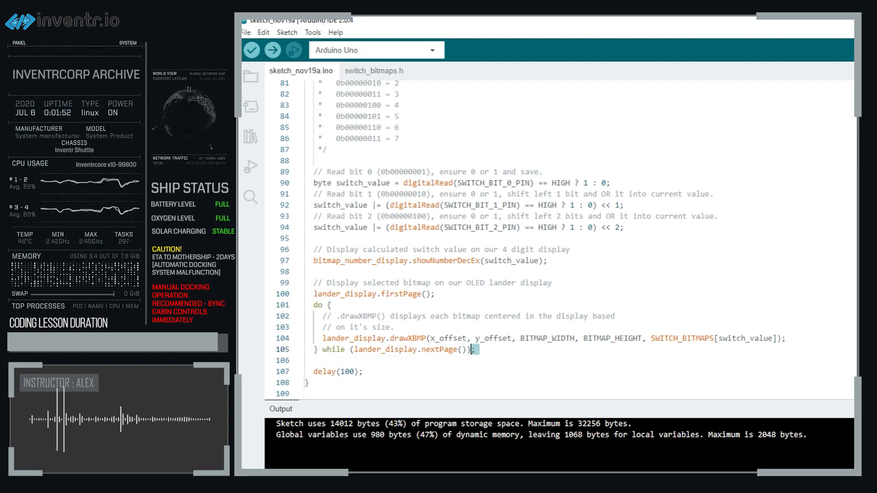
{"action": "left_click_drag", "start_coordinate": [328, 316], "coordinate": [471, 350]}
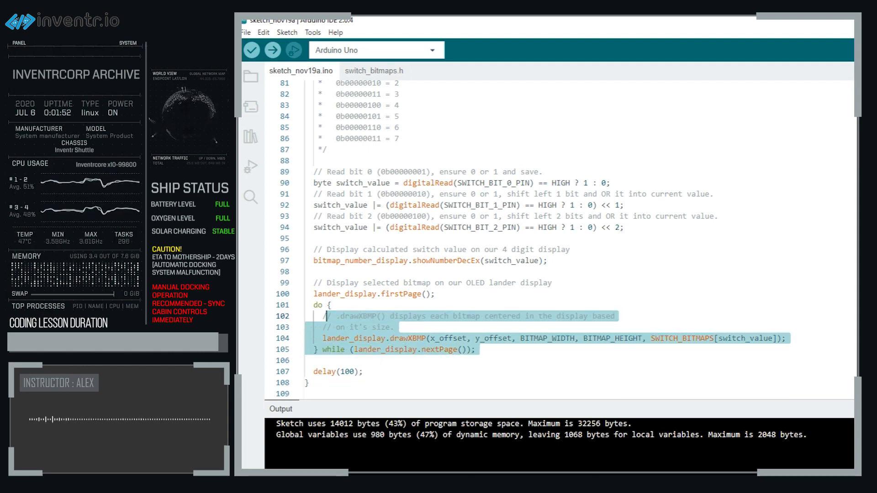